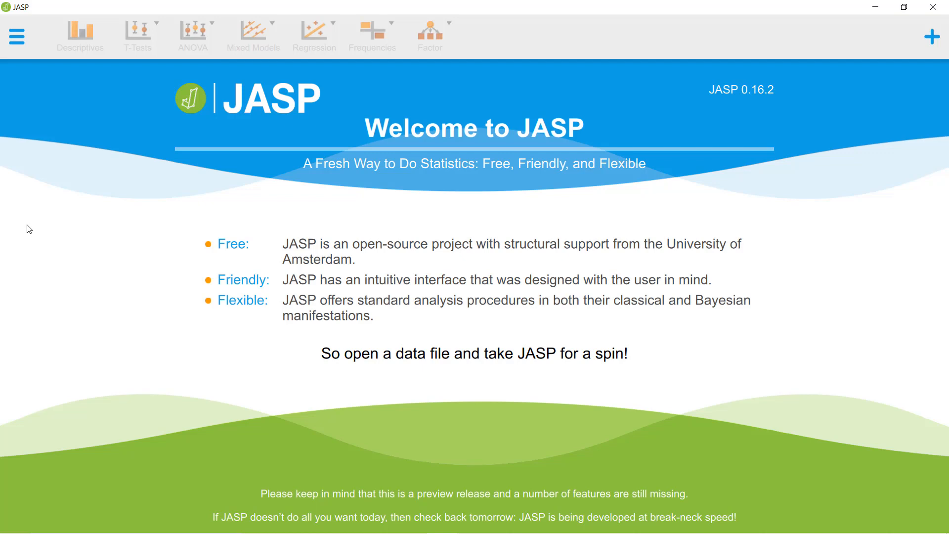
Browse the Open menu's Computer and OSF locations, then open the built-in Data Library.
click(17, 36)
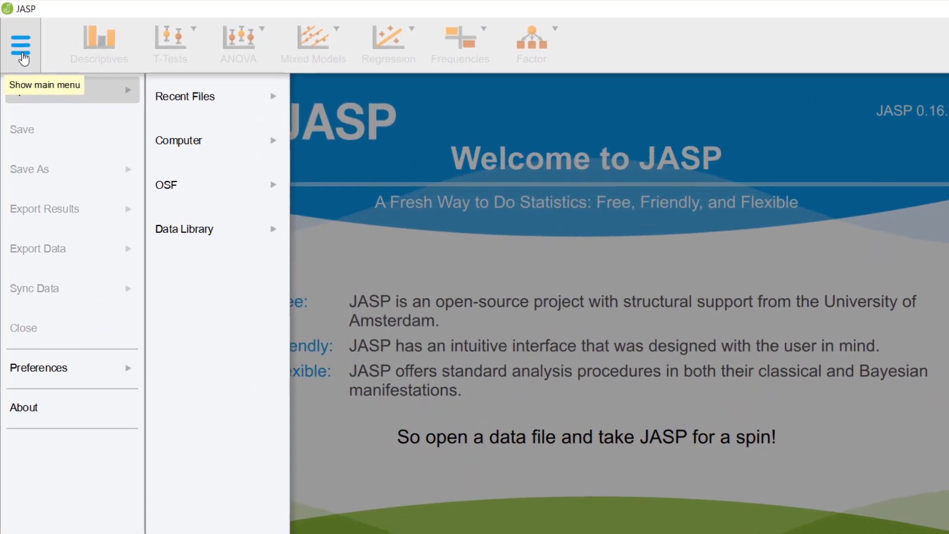
click(178, 140)
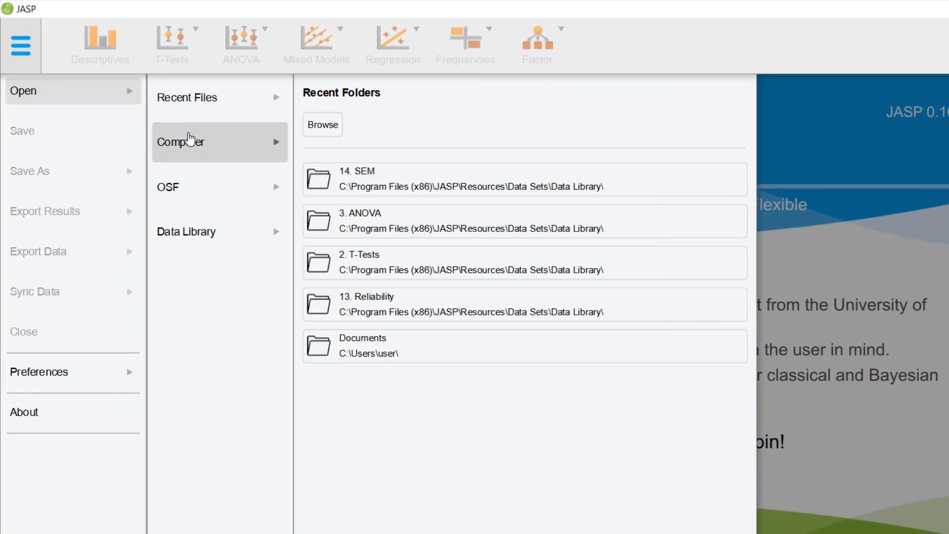
click(168, 187)
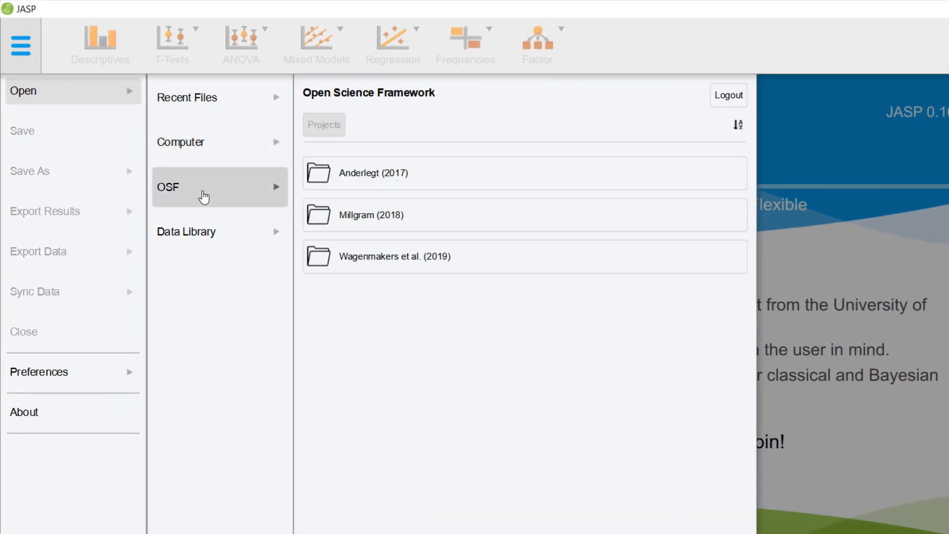
click(186, 232)
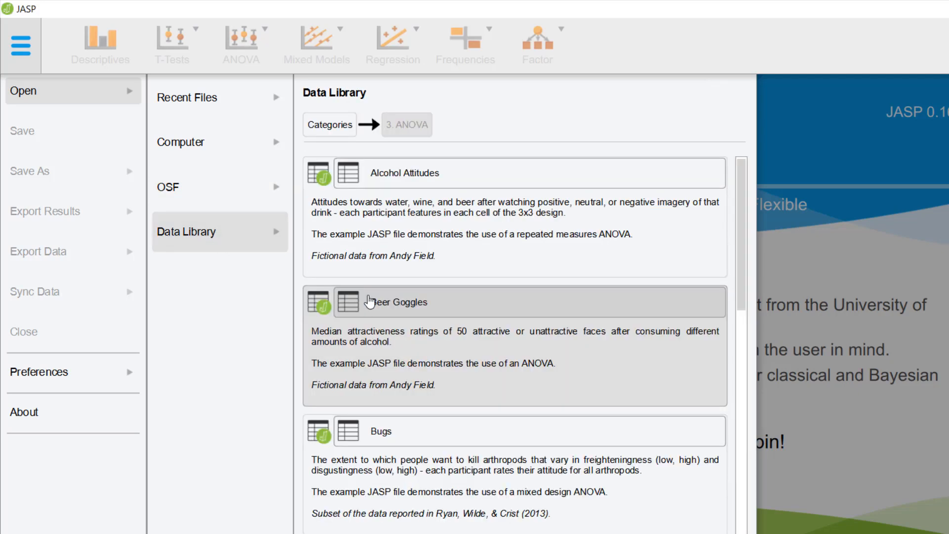
mouse_move(352, 183)
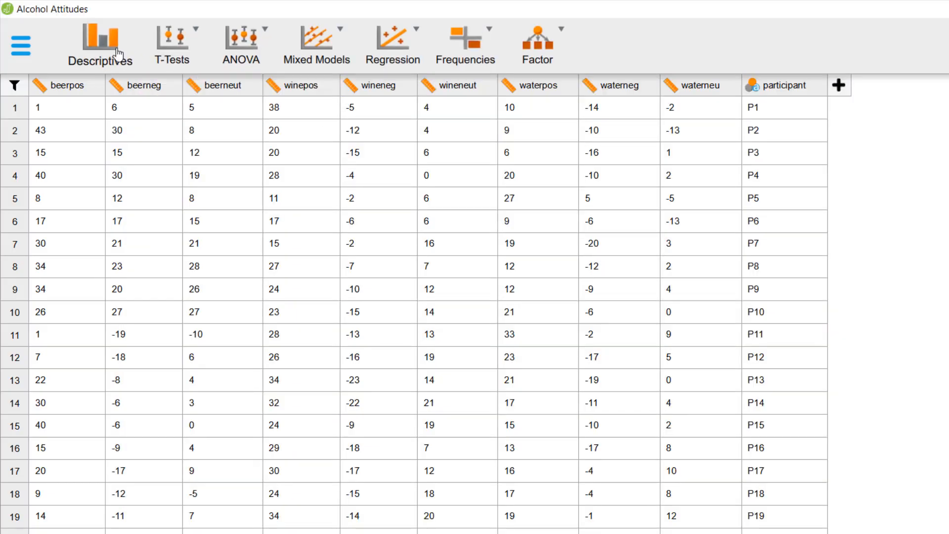
mouse_move(171, 45)
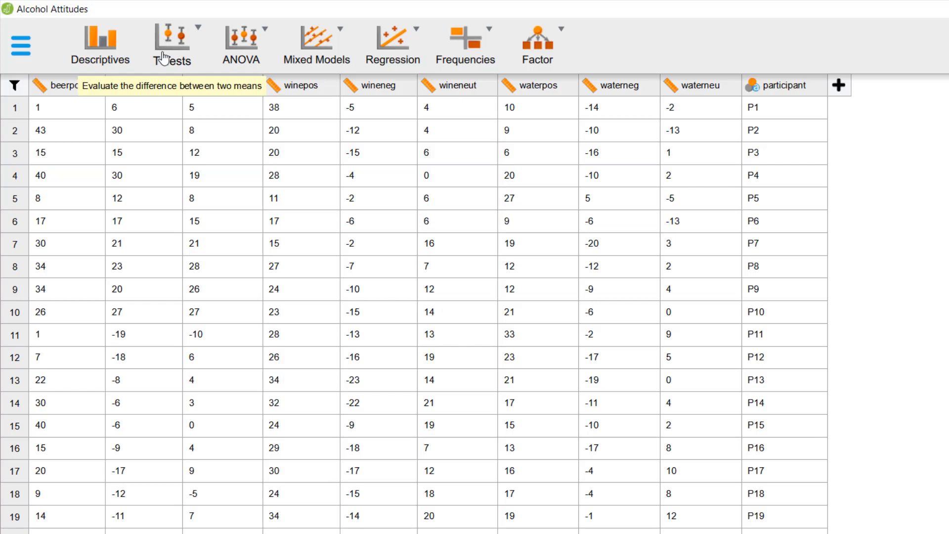
click(240, 46)
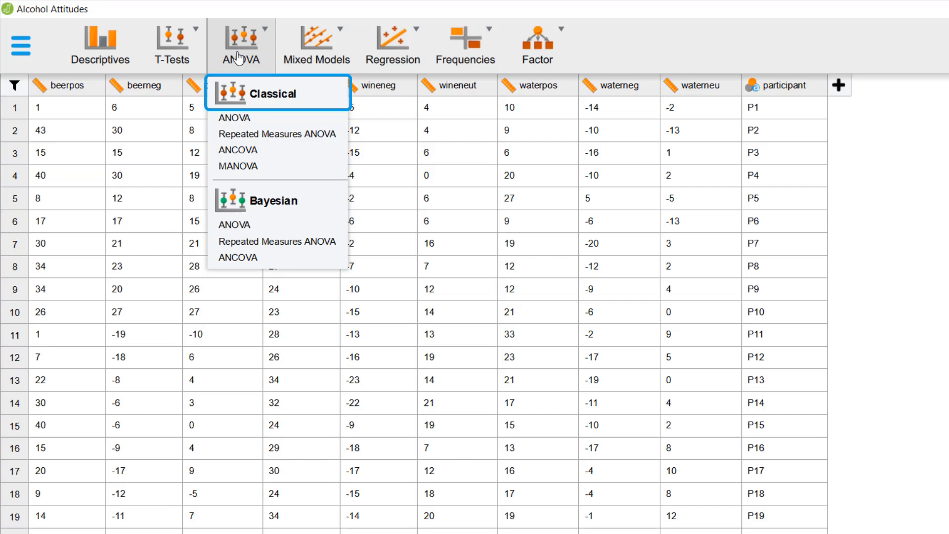
mouse_move(276, 200)
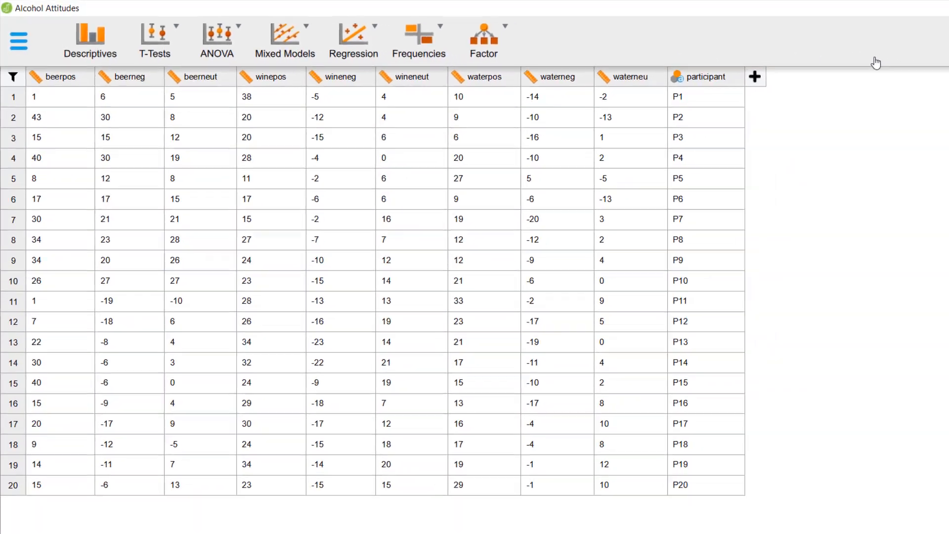
Enable the SEM module from the + module list.
click(904, 7)
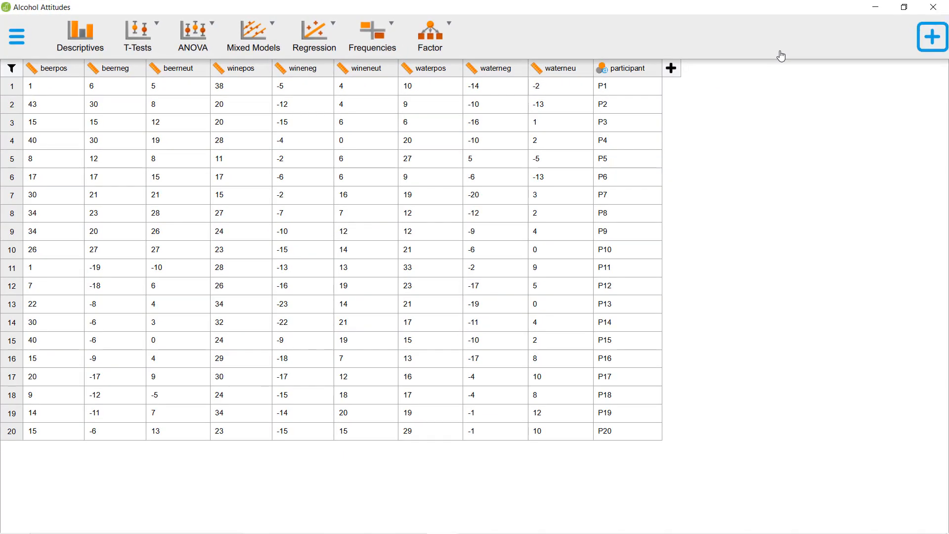
mouse_move(792, 55)
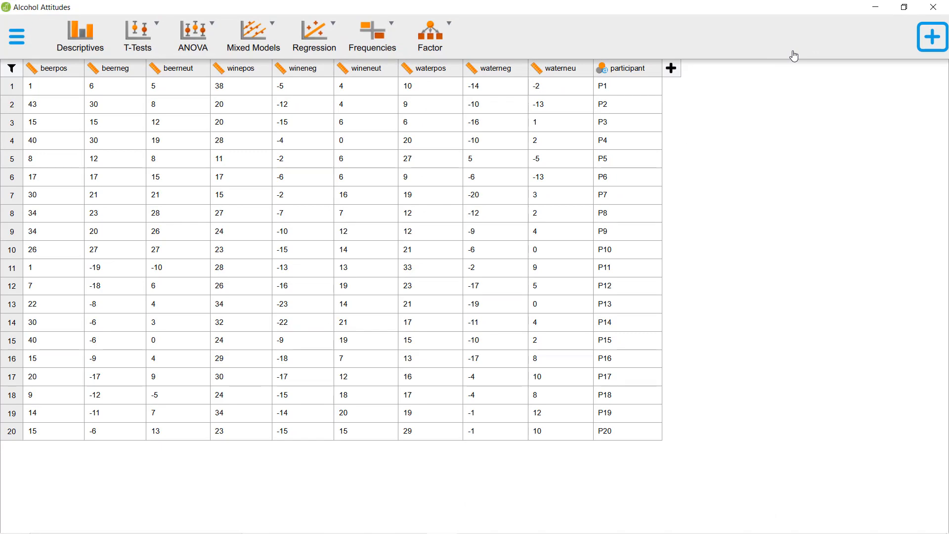
click(932, 36)
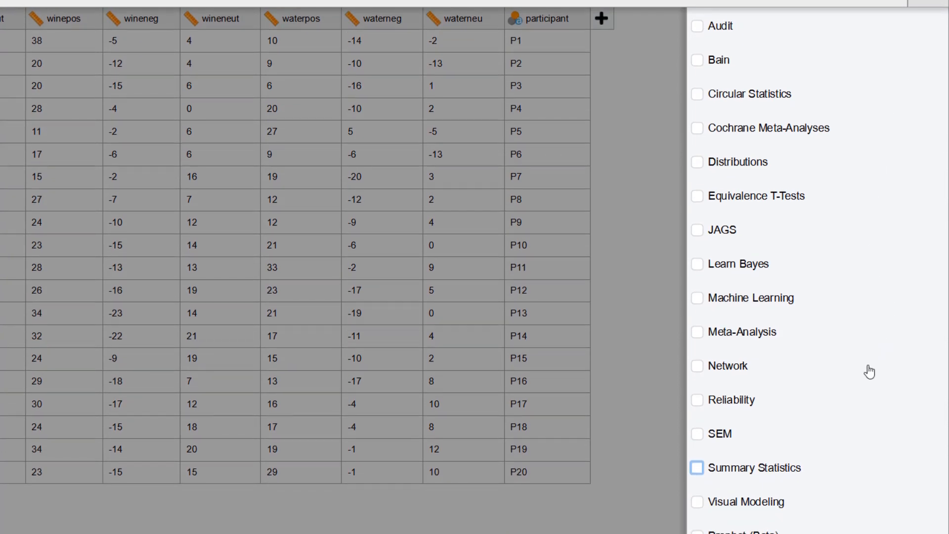
mouse_move(874, 371)
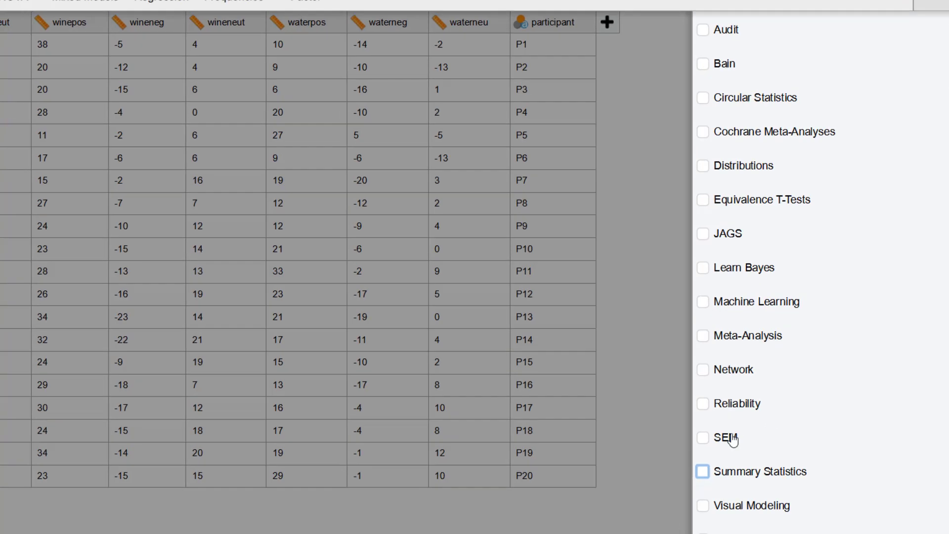
click(702, 438)
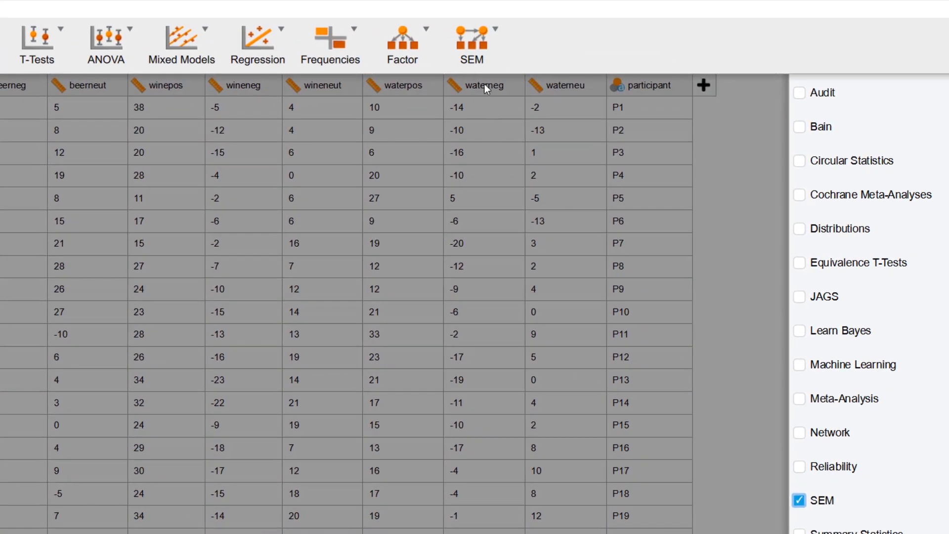
click(471, 45)
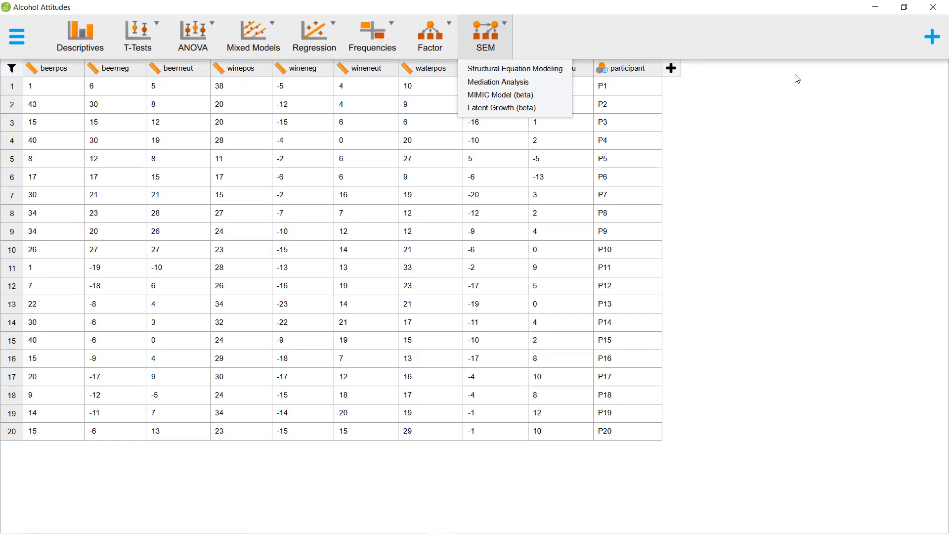
Enable the Machine Learning and Network modules as well.
click(930, 37)
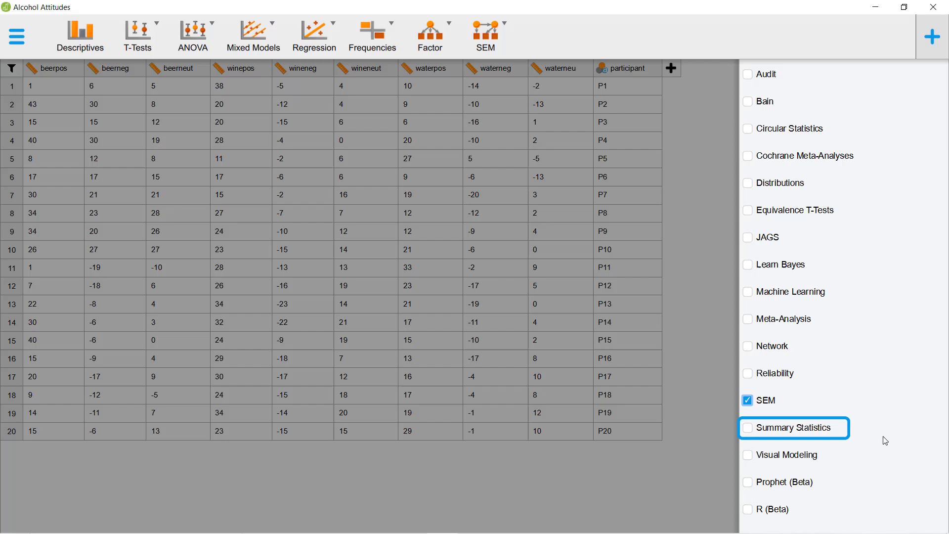
mouse_move(838, 436)
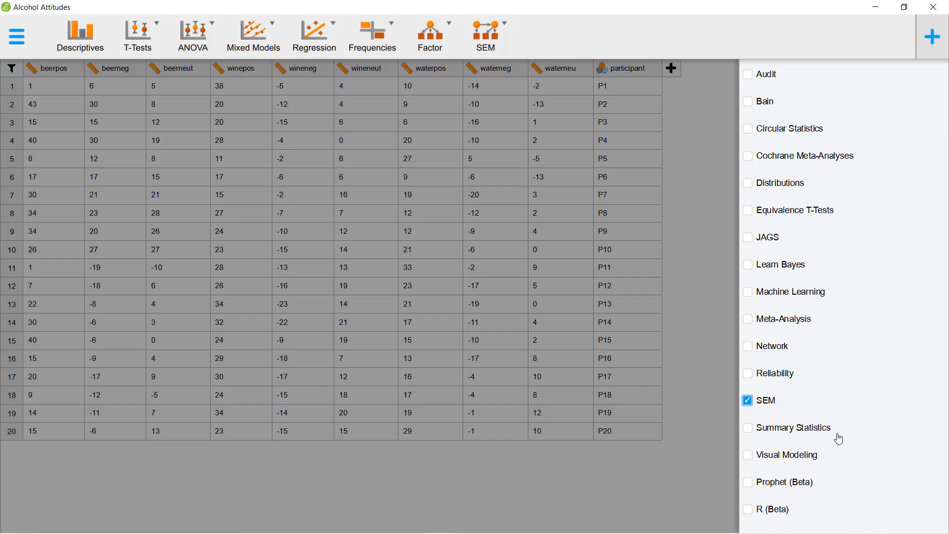
click(747, 291)
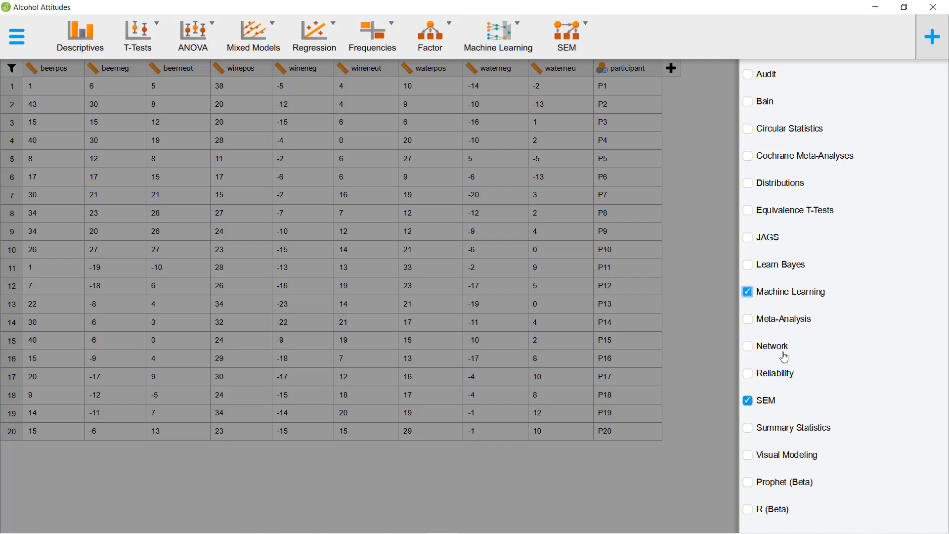
click(746, 345)
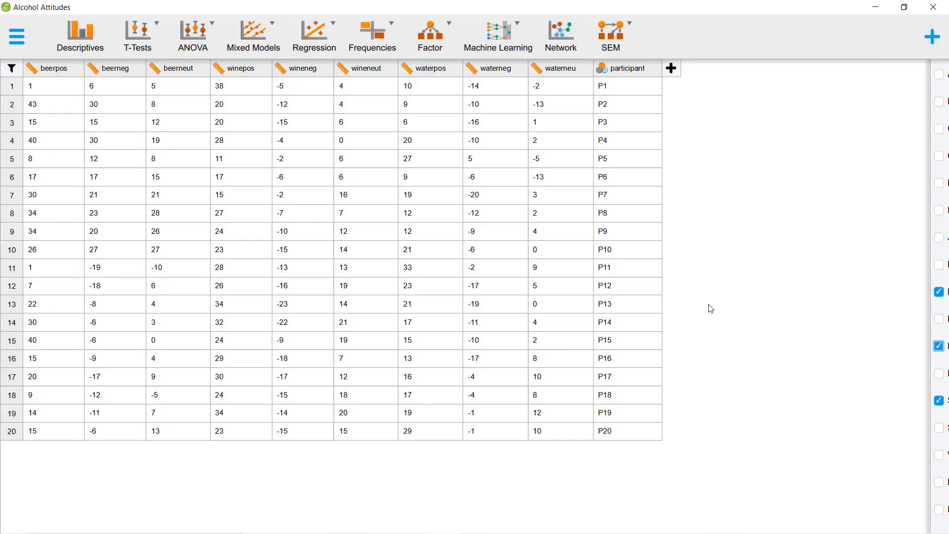
Run Frequencies > Bayesian Binomial Test on CorrectIdentify with prior-posterior and sequential plots.
click(371, 37)
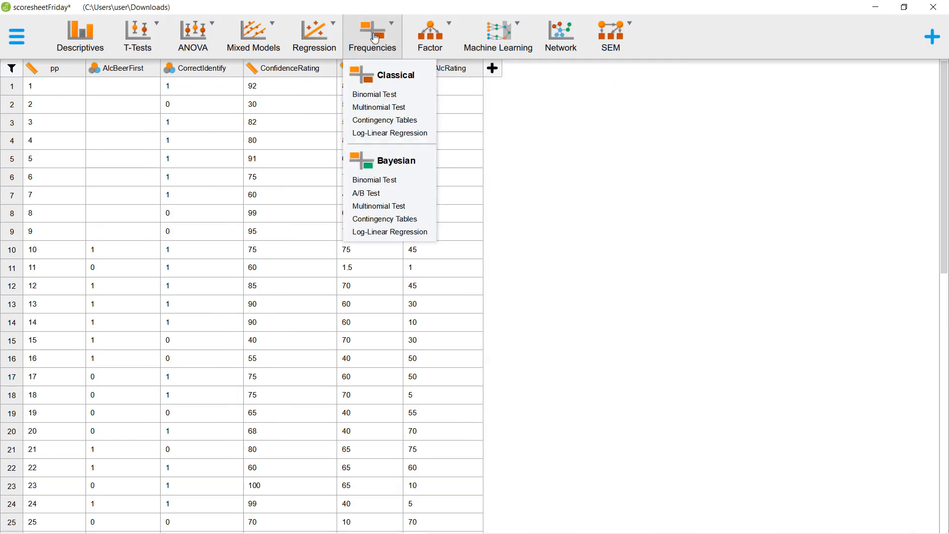
click(373, 179)
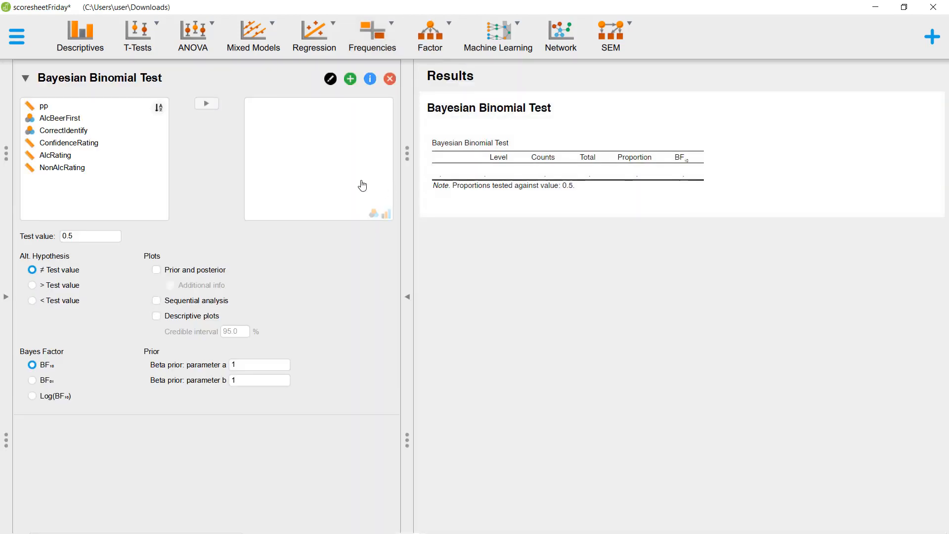
click(206, 103)
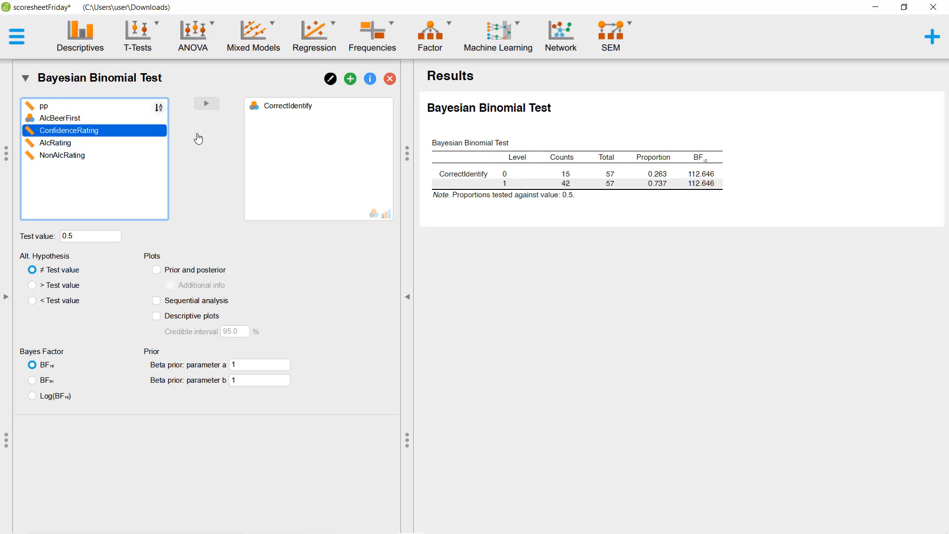
click(156, 270)
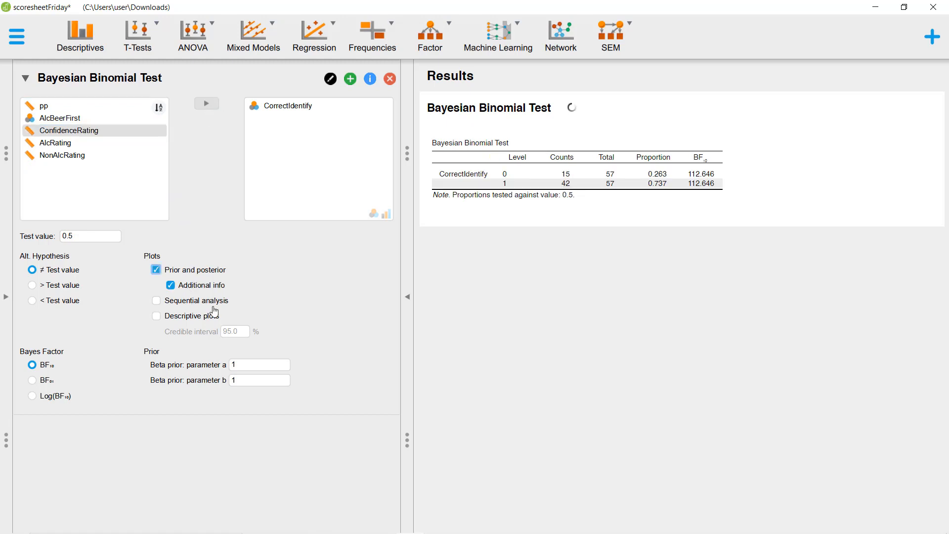
click(157, 300)
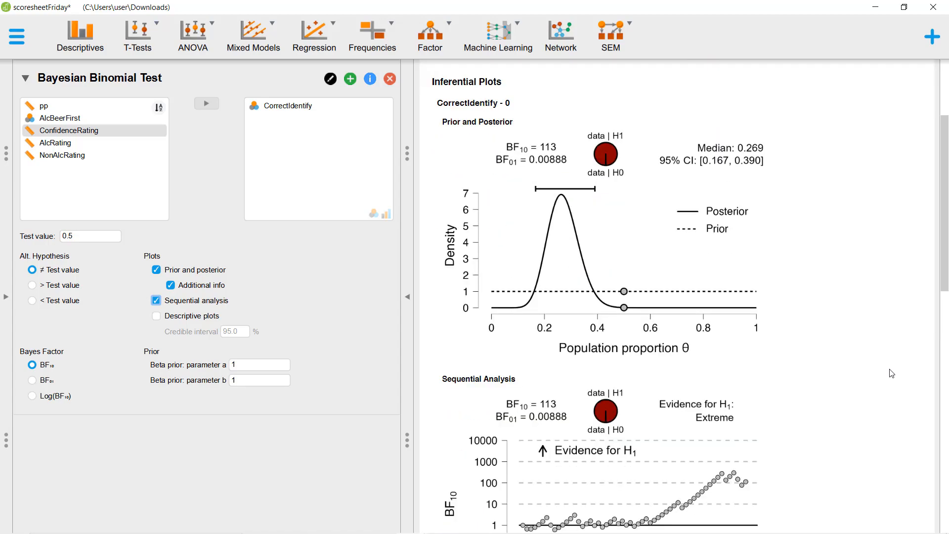
scroll(down, 3)
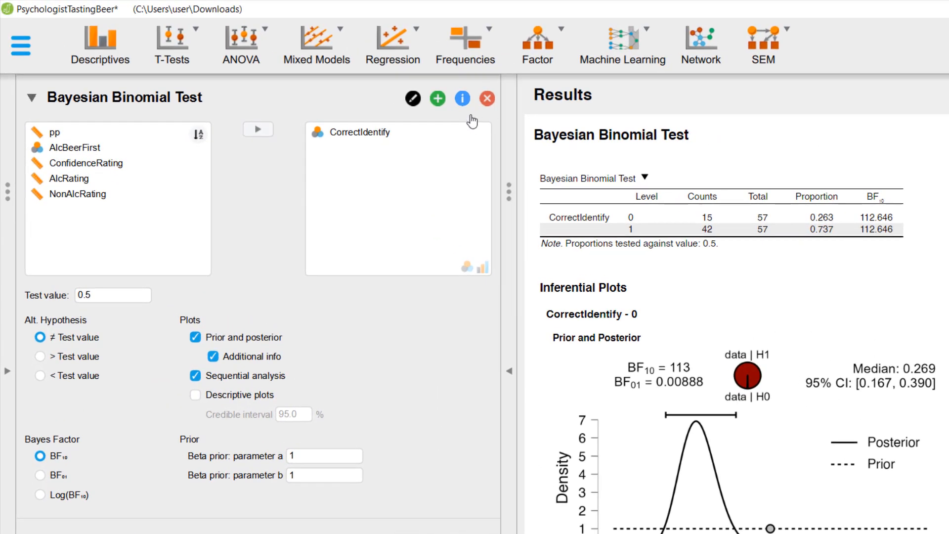
Retitle the analysis 'Bayesian Binomial Test - Week 1'.
click(125, 97)
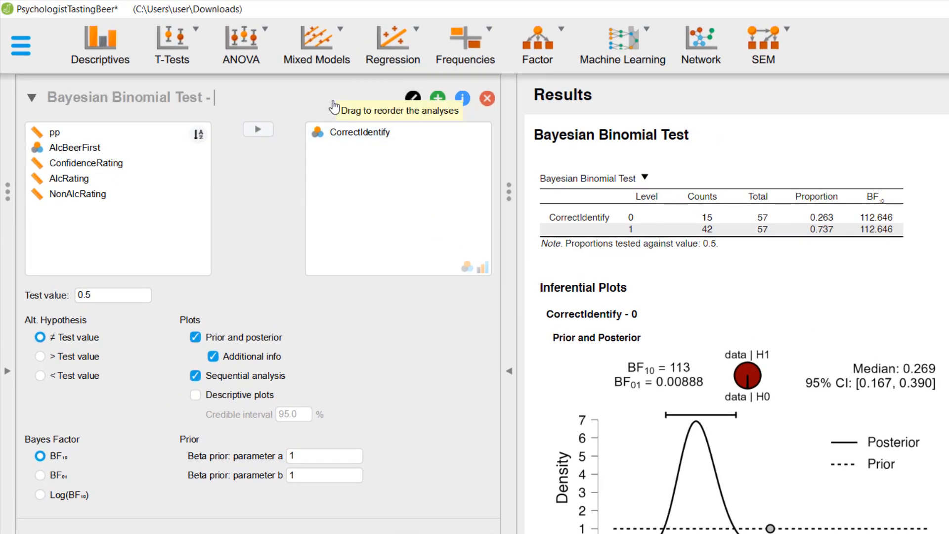
text(Week 1)
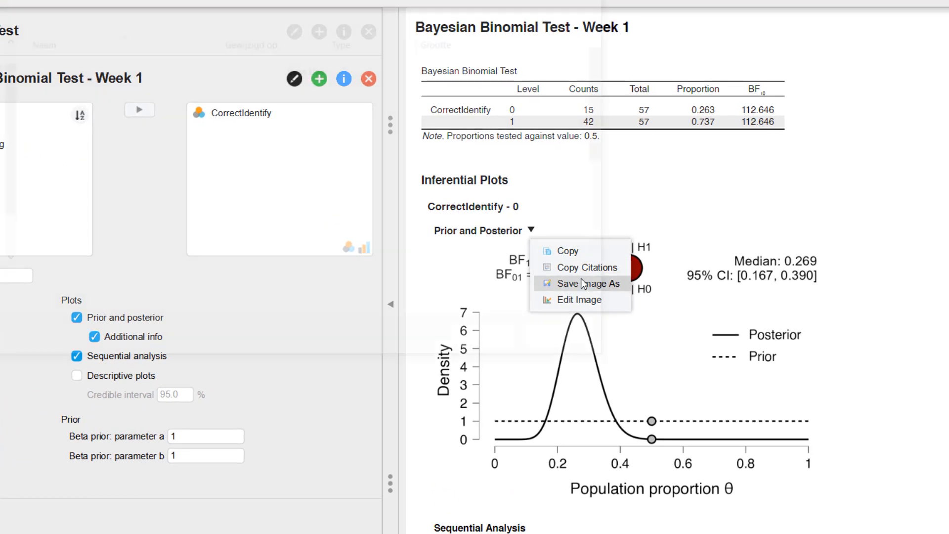
Choose Save Image As for the Prior and Posterior plot.
click(585, 283)
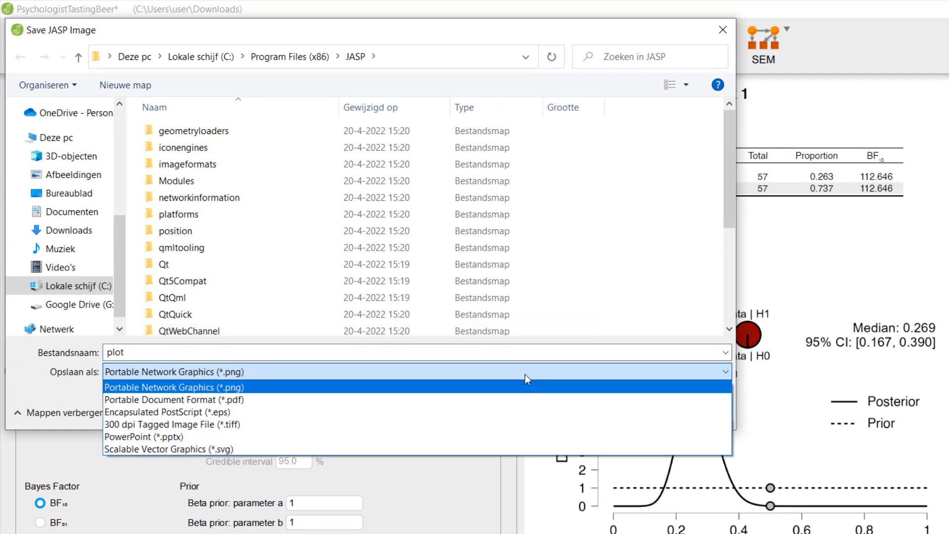
mouse_move(534, 411)
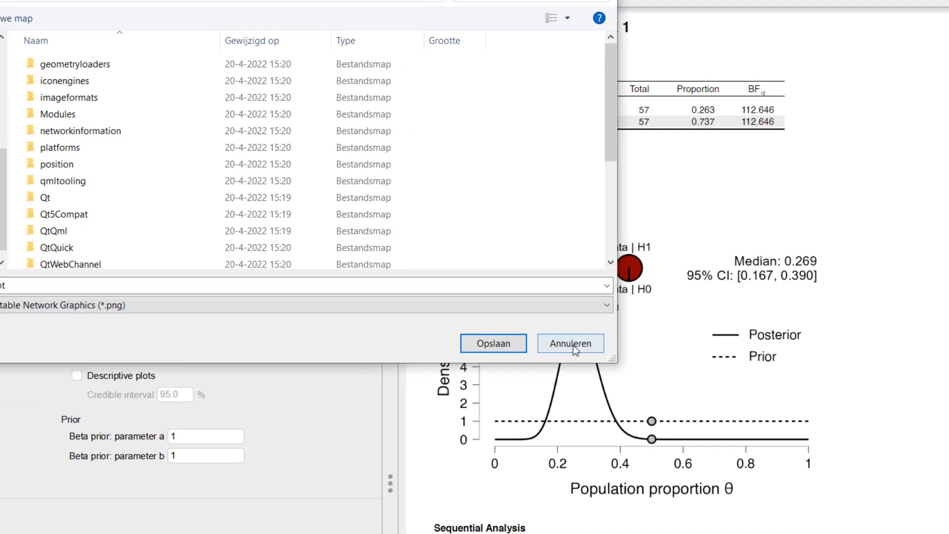
Cancel the image save and note that the BF shows compelling above-chance evidence in beer tasting.
click(568, 342)
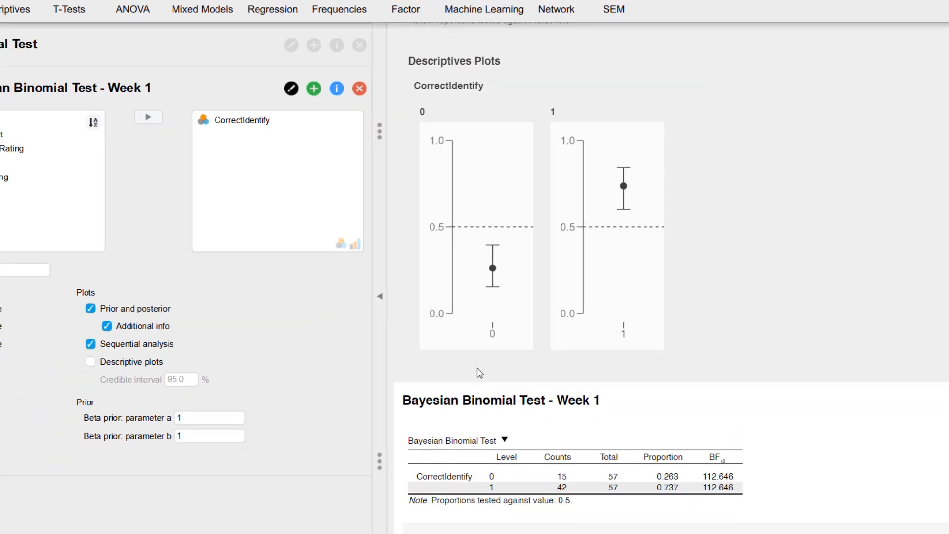
scroll(down, 3)
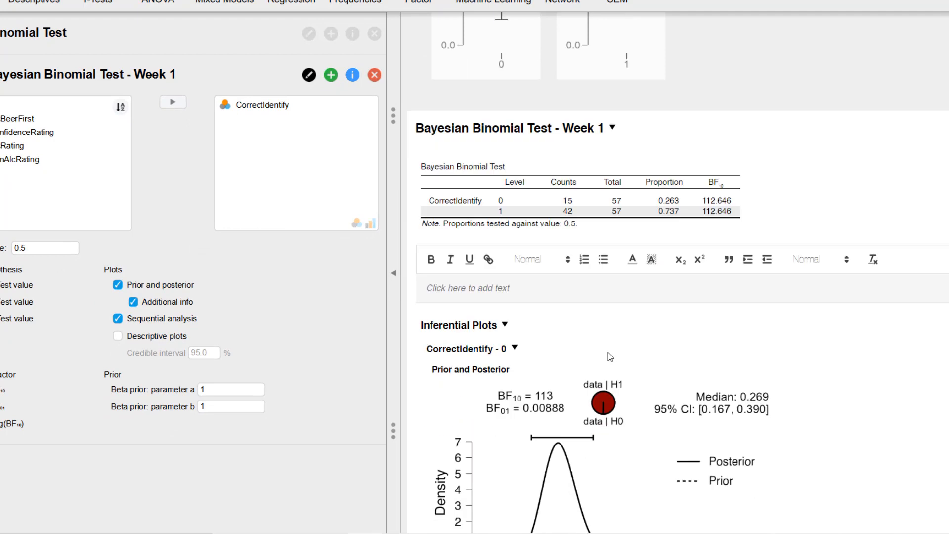
text(The BF indicates compel)
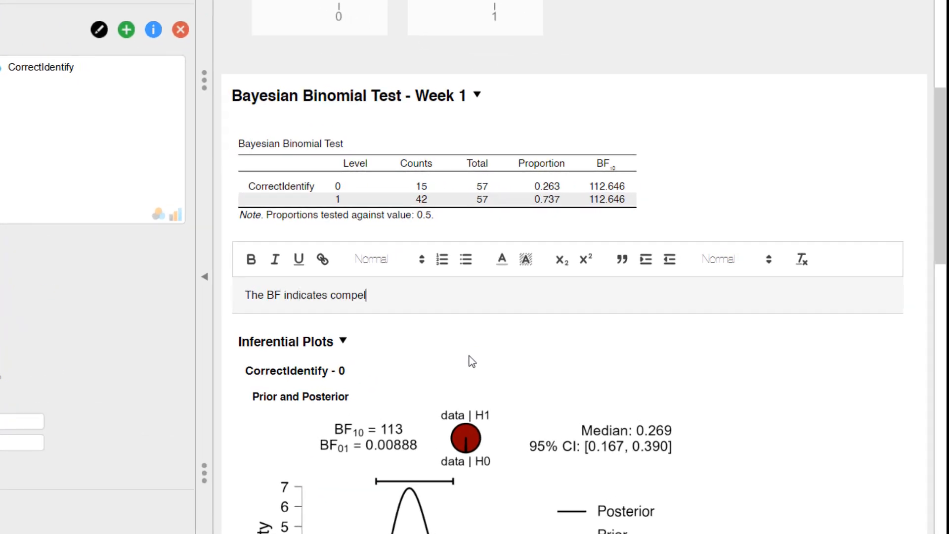
text(ling evidence that)
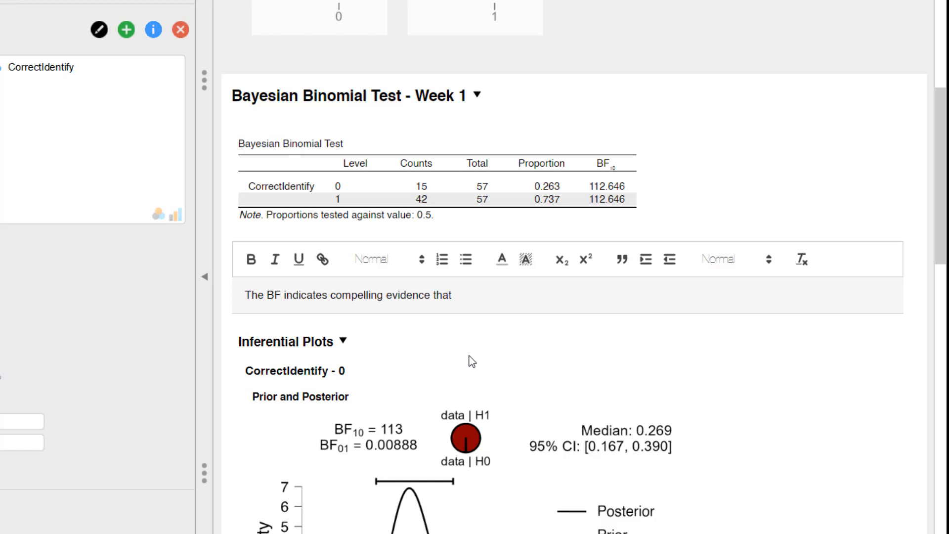
text(psychologists perfom above cah)
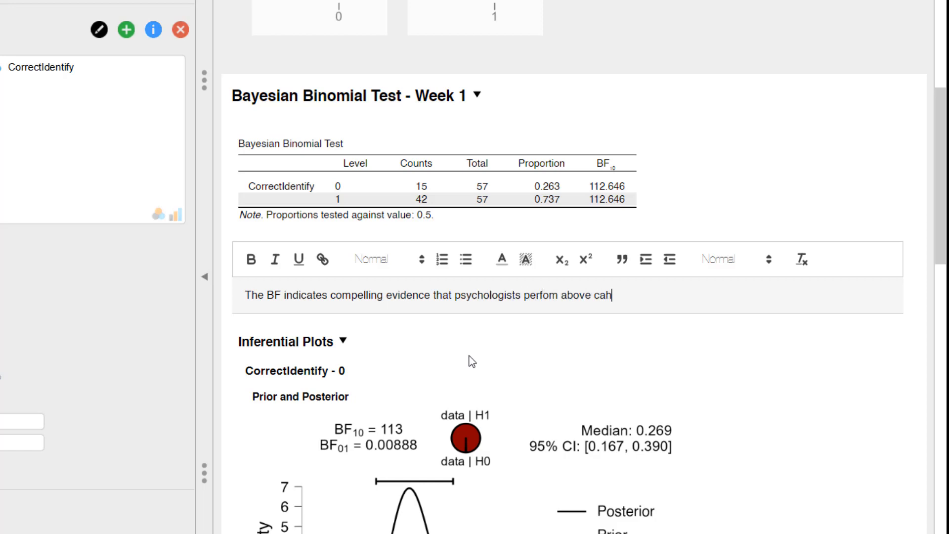
text(nce in the beer tast)
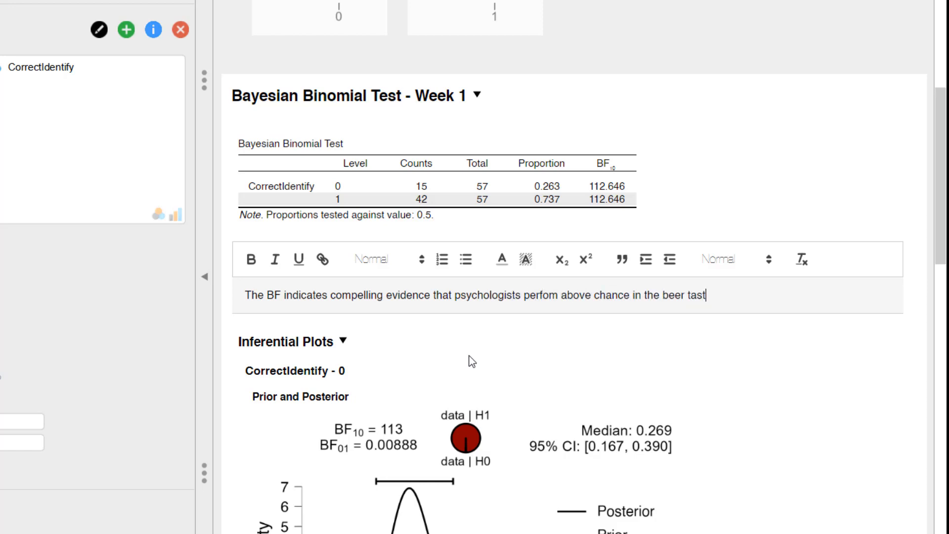
text(ing test.)
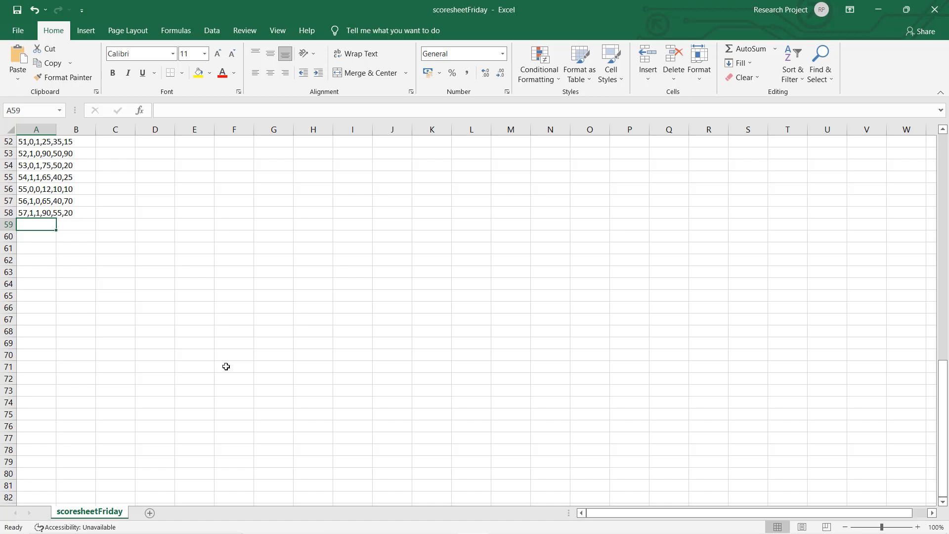
Enter participant 58's comma-separated scores (0, 1, 87, 44, 31) as a new row.
text(58)
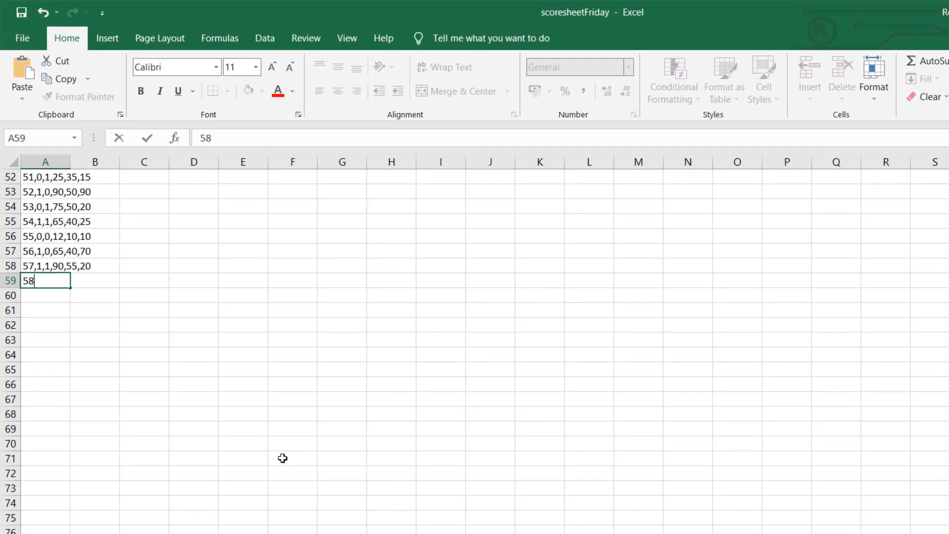
text(,0,1,8)
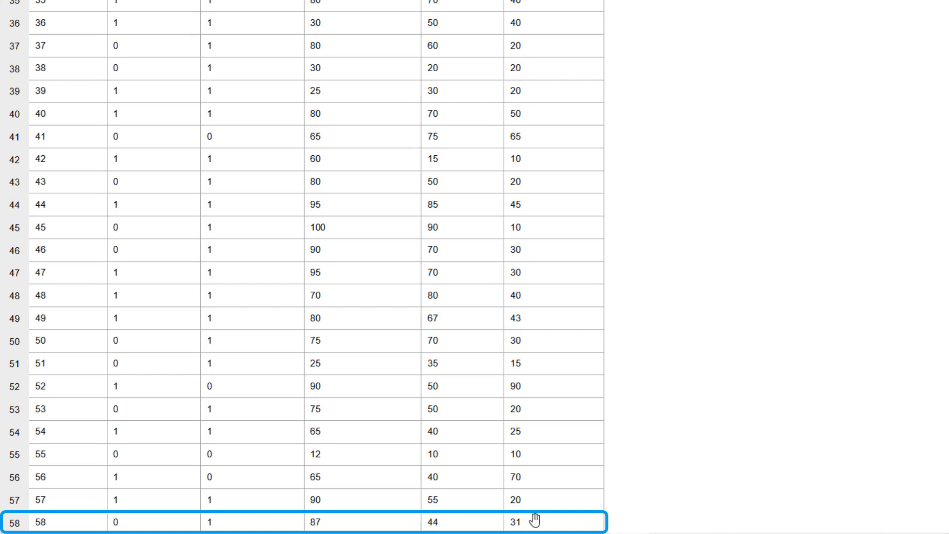
mouse_move(445, 260)
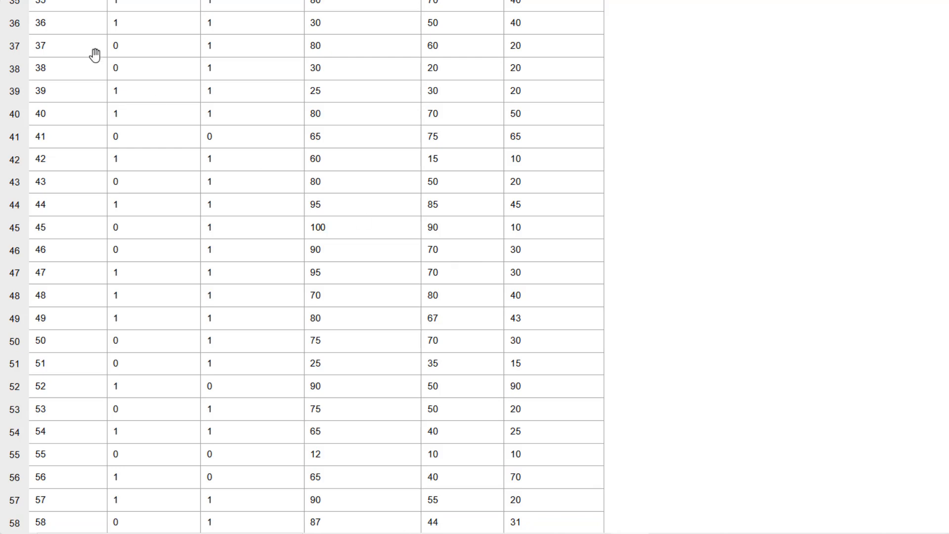
Save the analysis as PsychologistTastingBeer.jasp to OSF storage via Save As.
click(19, 45)
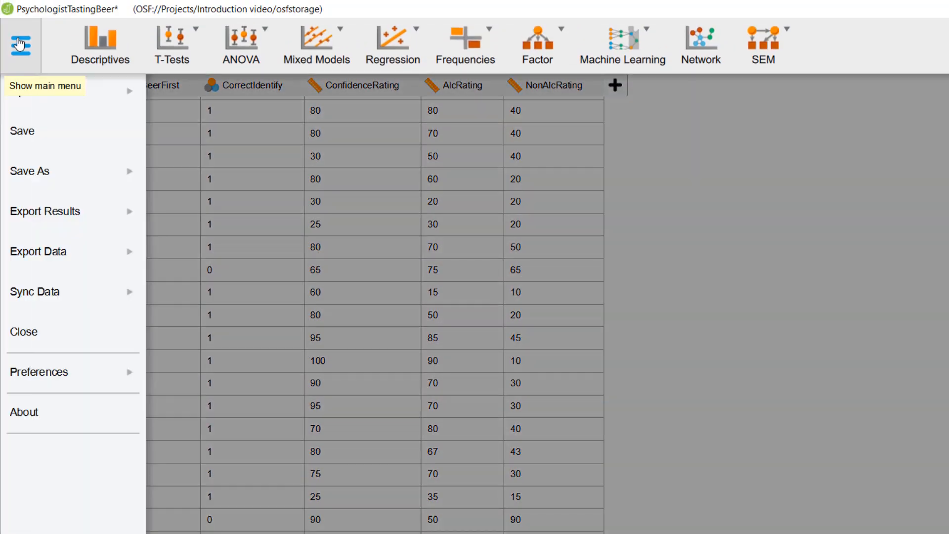
click(29, 170)
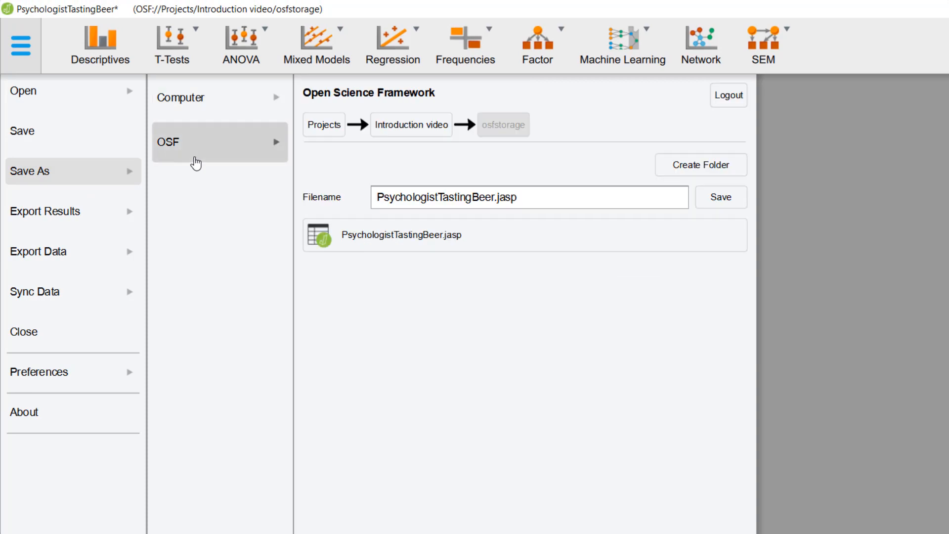
click(720, 197)
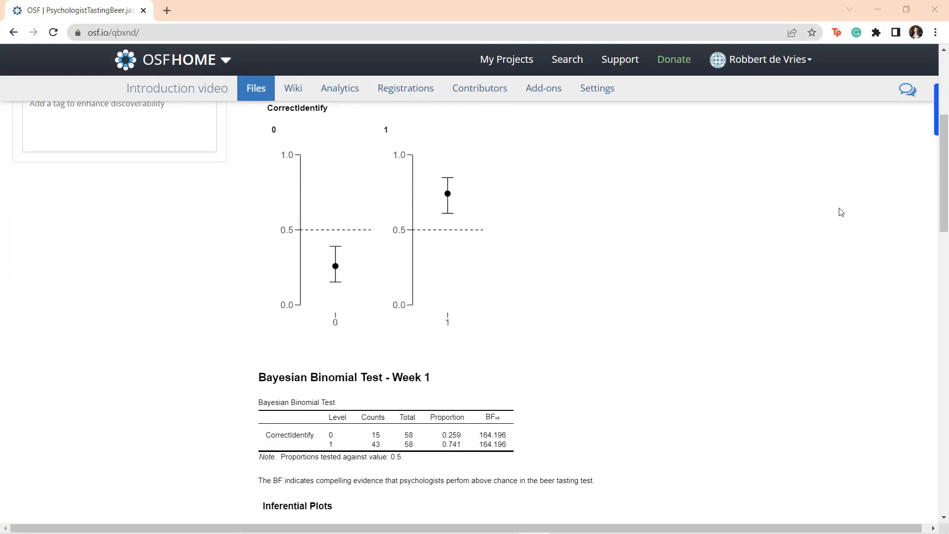
Scroll the OSF preview to inspect the updated tables, prior-posterior and sequential plots.
scroll(down, 3)
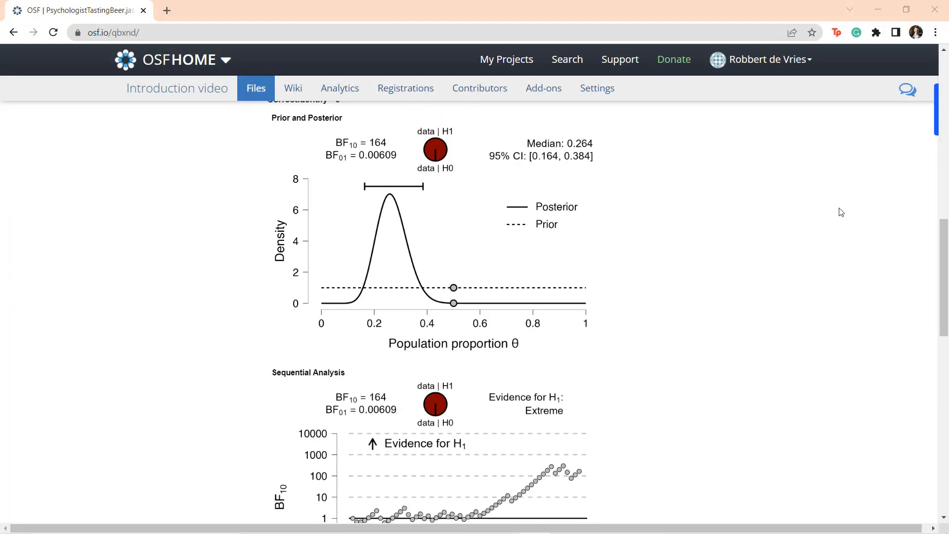
scroll(down, 3)
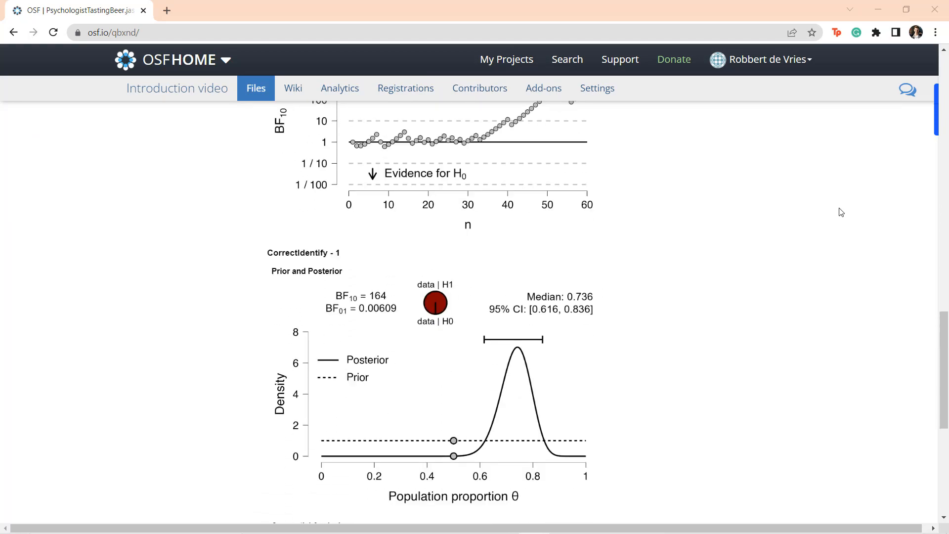
scroll(down, 3)
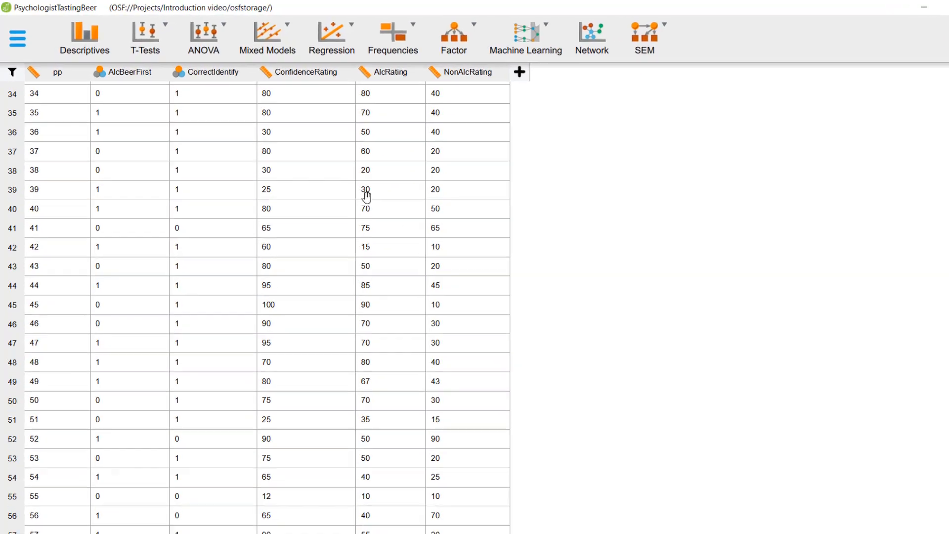
Open Preferences > Data to view the automatic data synchronisation setting.
click(17, 38)
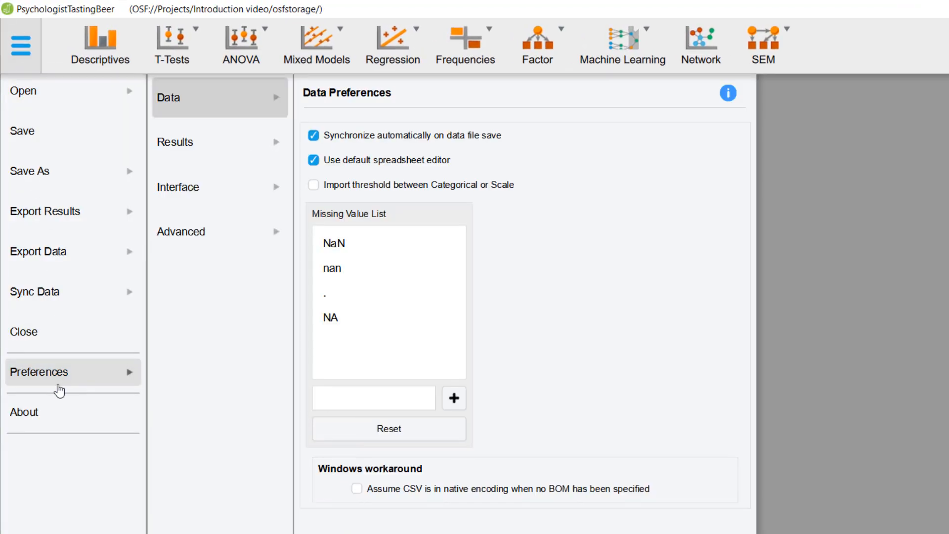
click(178, 187)
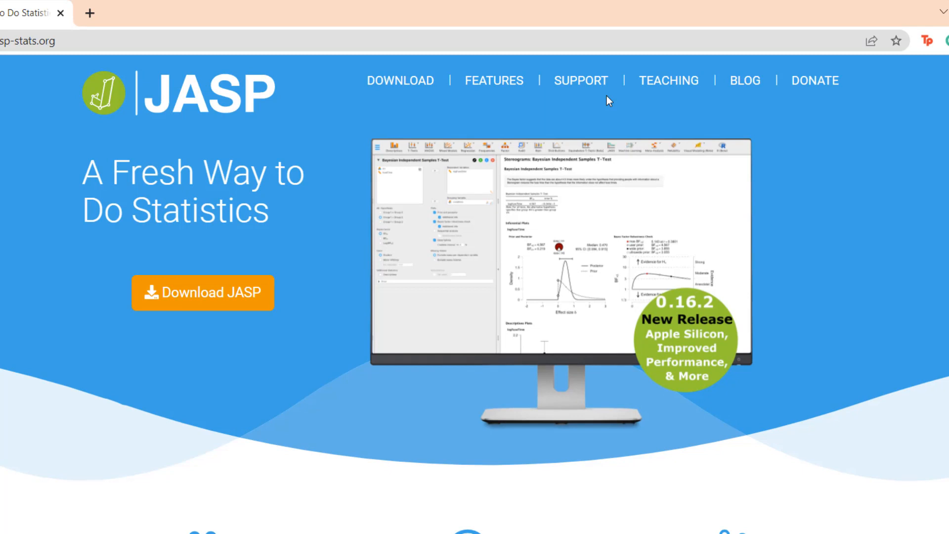
Show the site's SUPPORT menu, then scroll the jasp-stats.org homepage to the footer and back.
click(580, 80)
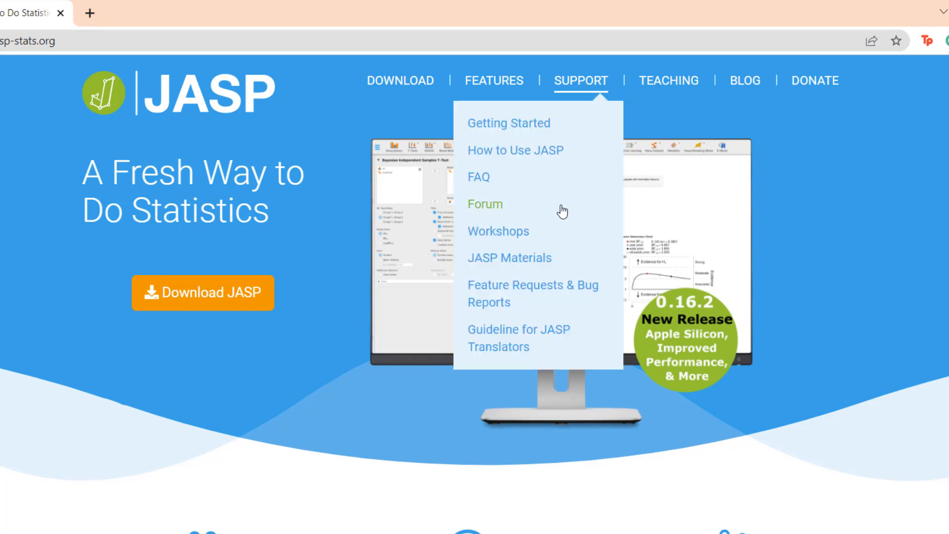
mouse_move(572, 233)
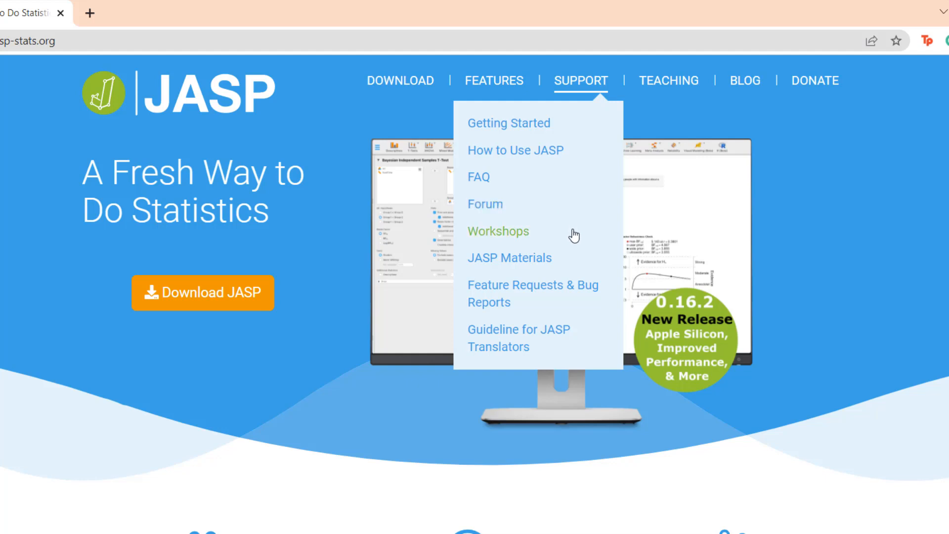
mouse_move(599, 296)
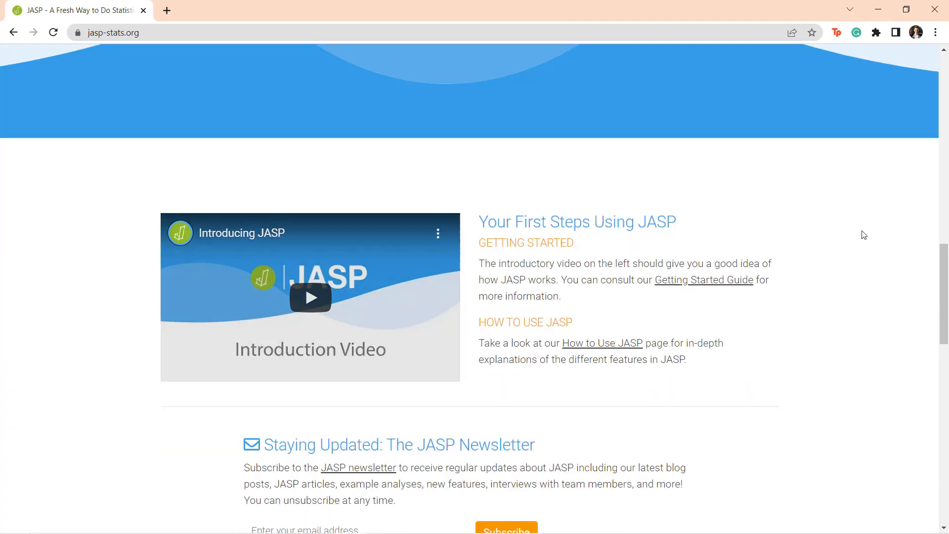
scroll(down, 3)
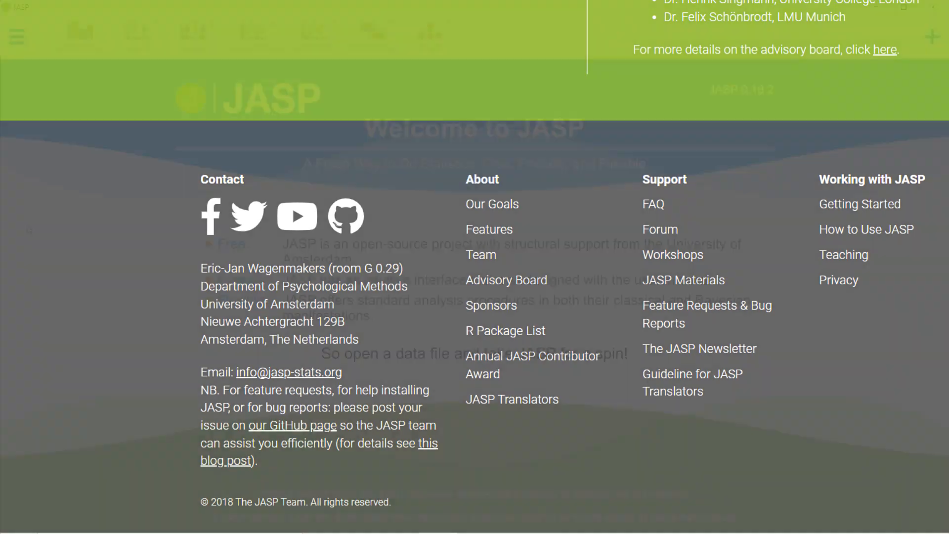
scroll(up, 3)
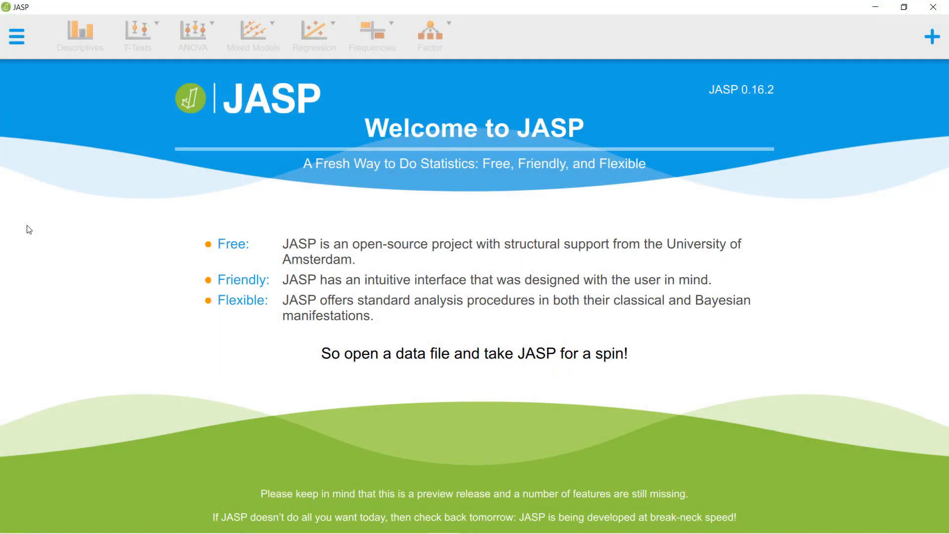